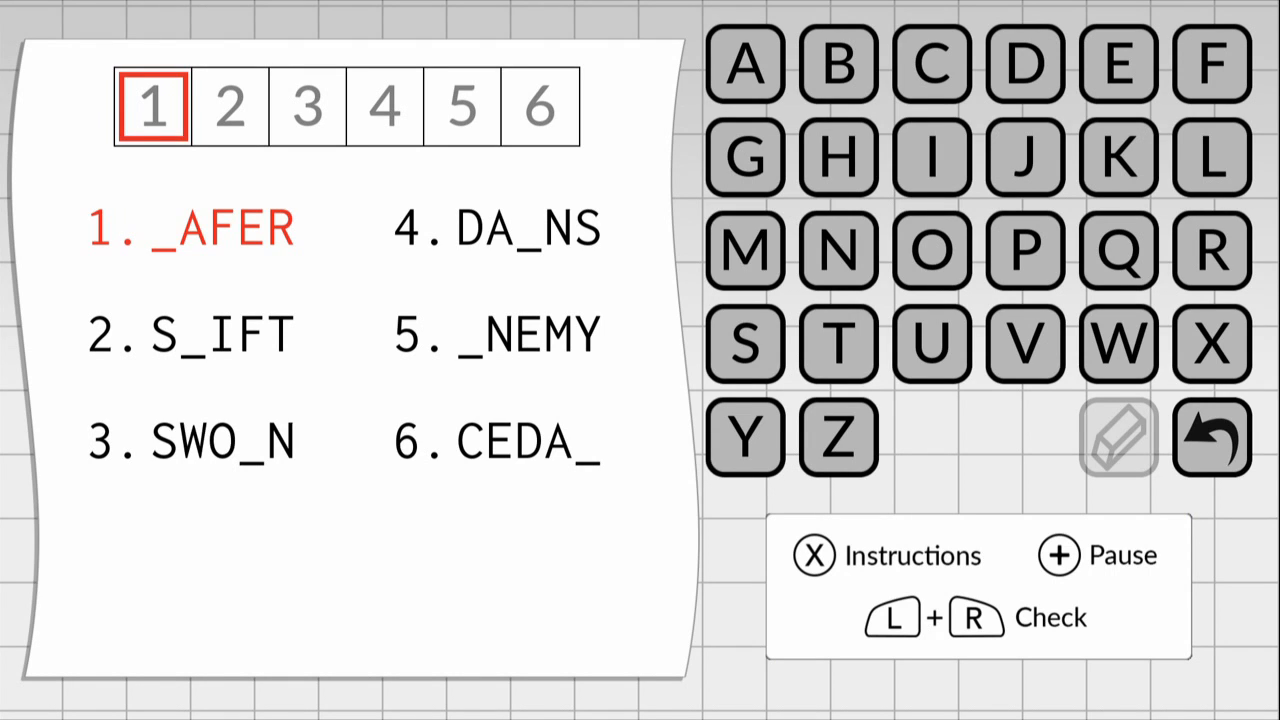
- Fill the missing first letter of _AFER in the Gaps puzzle
{"action": "left_click", "coordinate": [746, 342]}
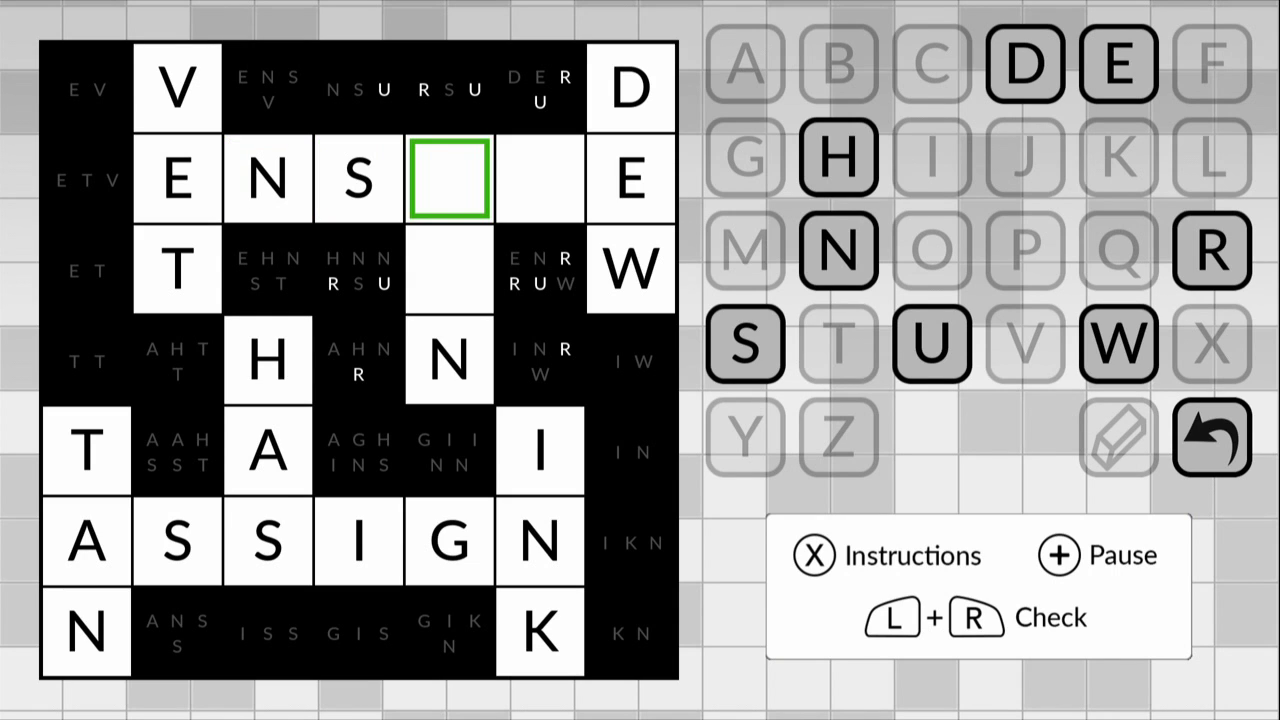
- Fill the empty grid square following ENS near ASSIGN, INK and DEW
{"action": "left_click", "coordinate": [929, 344]}
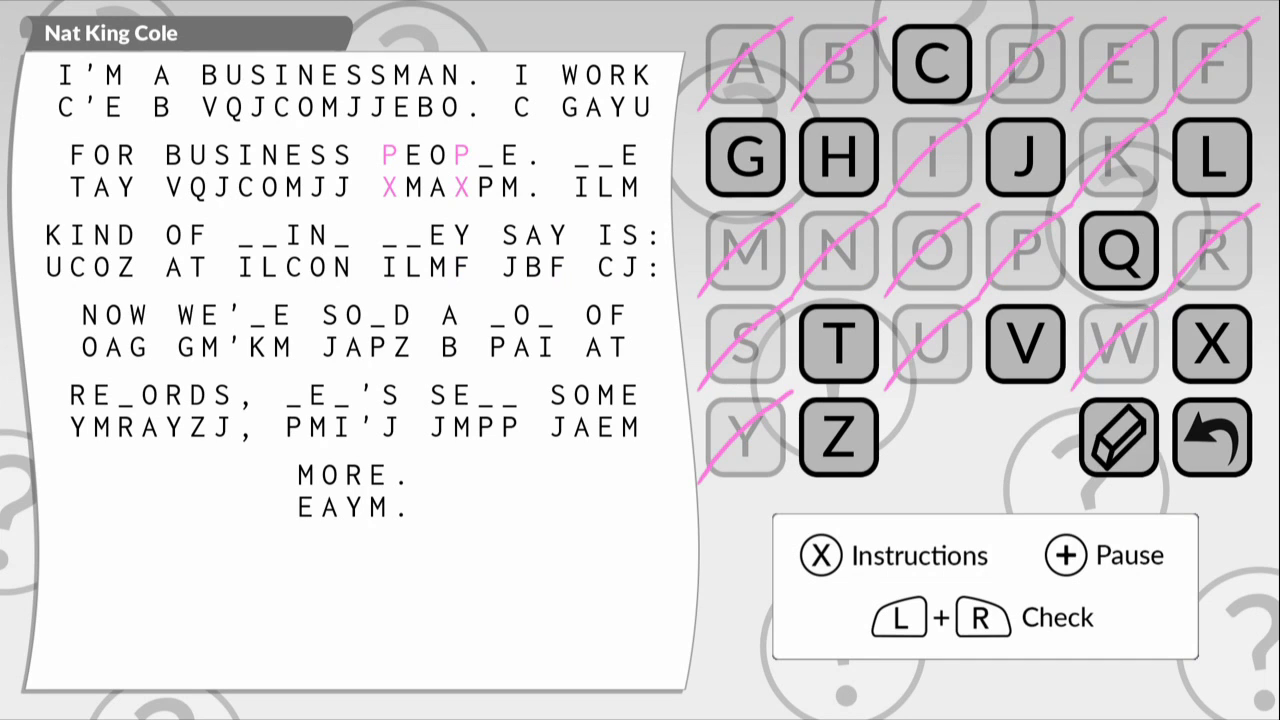
- Decode L in PEOP_E and H in T_E, then fill WE'_E
{"action": "left_click", "coordinate": [1118, 437]}
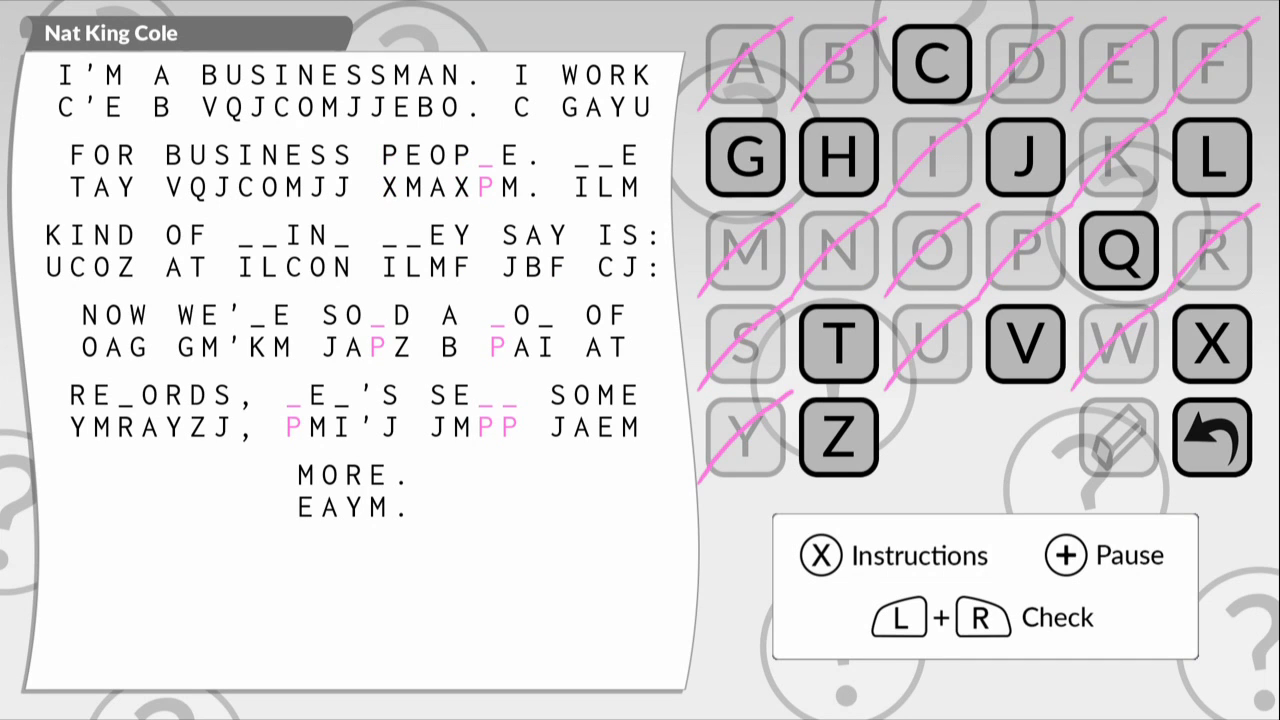
{"action": "left_click", "coordinate": [838, 344]}
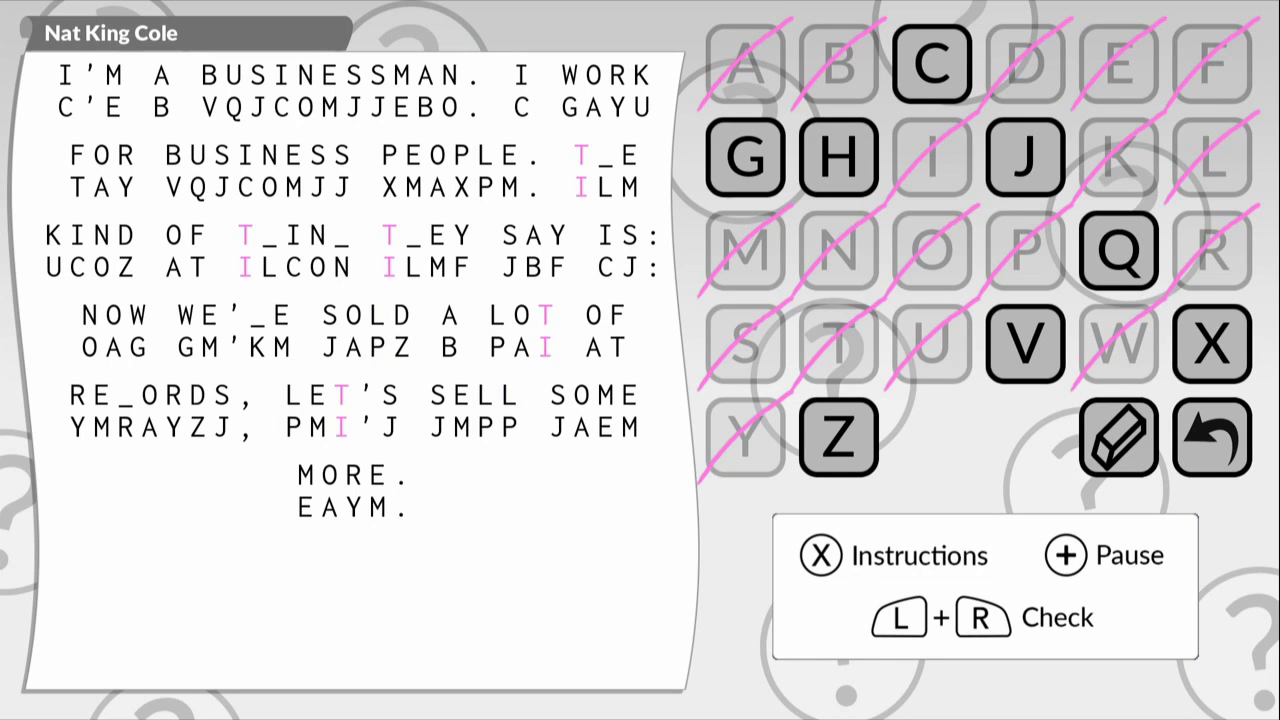
{"action": "left_click", "coordinate": [838, 157]}
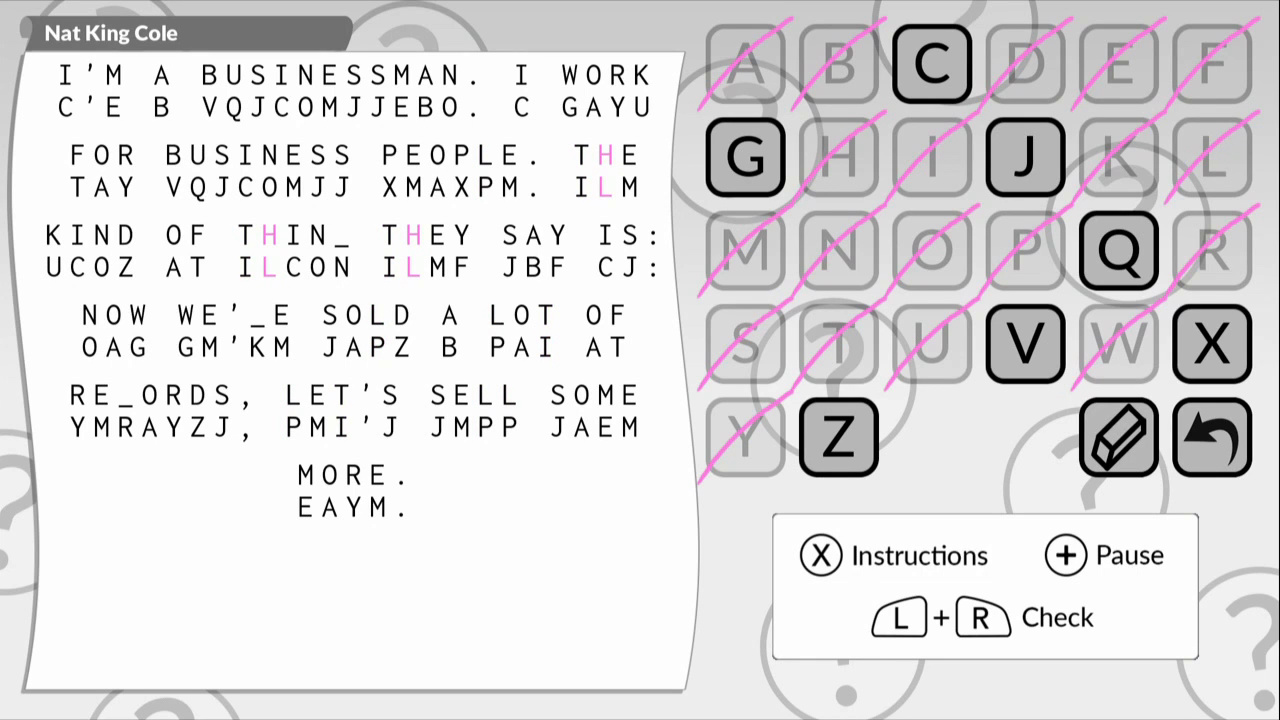
{"action": "left_click", "coordinate": [745, 157]}
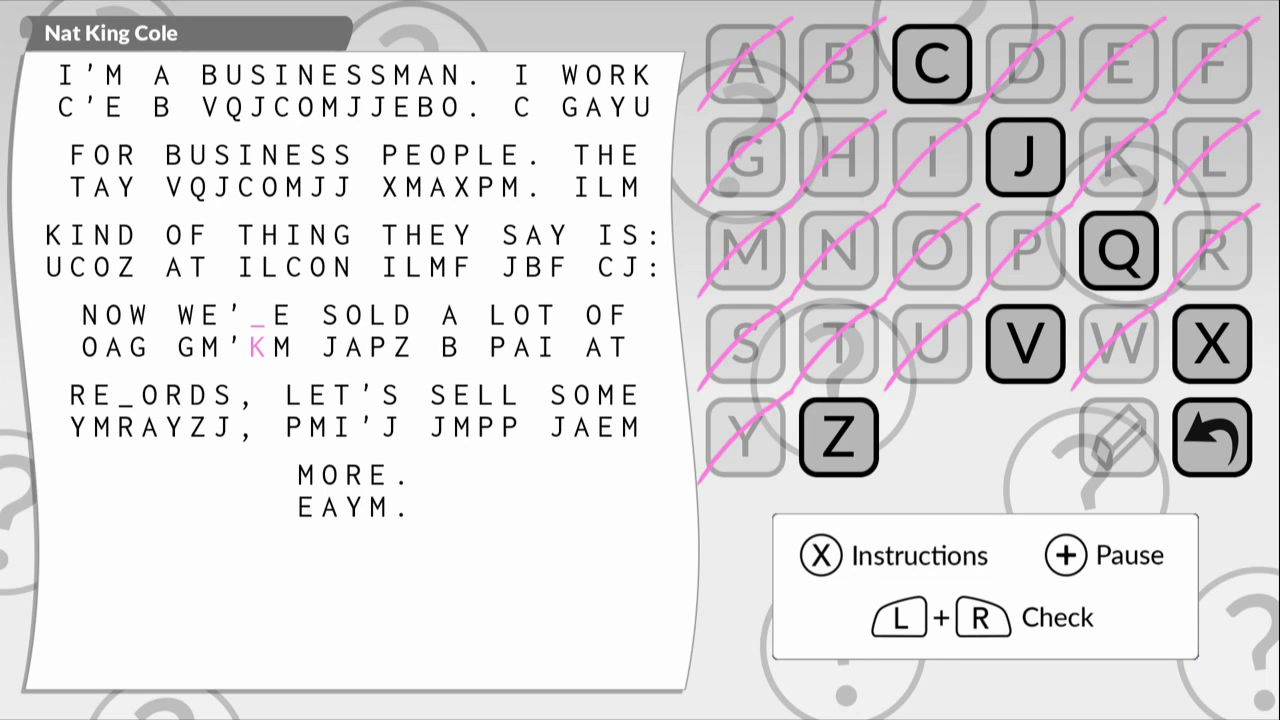
{"action": "left_click", "coordinate": [1024, 343]}
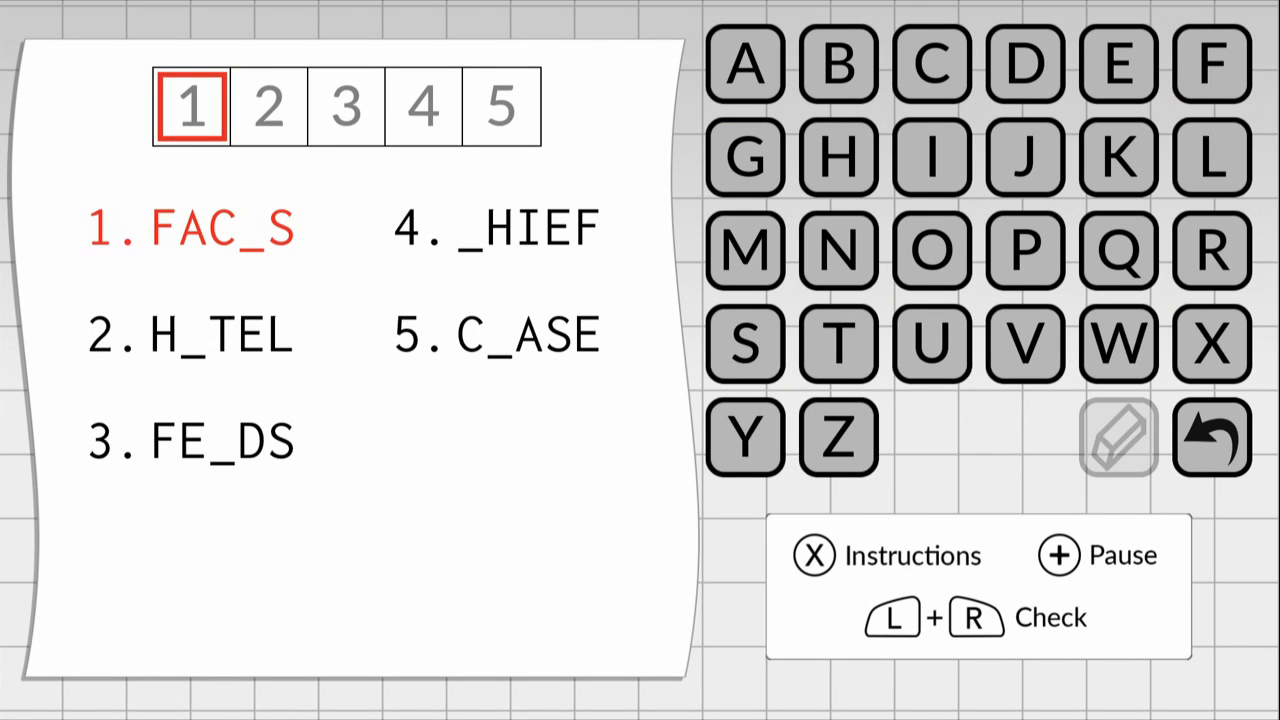
- Fill T in FAC_S and O in H_TEL, try letters for word three, dismiss no-errors message
{"action": "left_click", "coordinate": [838, 343]}
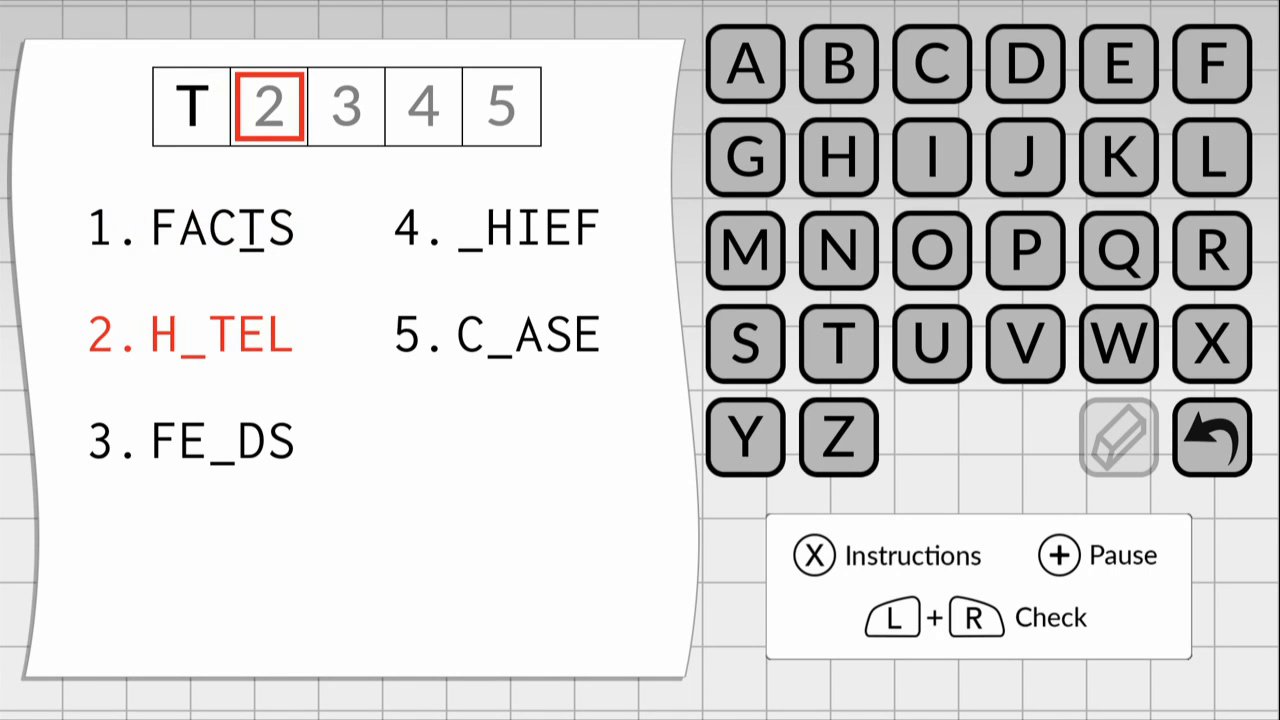
{"action": "left_click", "coordinate": [931, 250]}
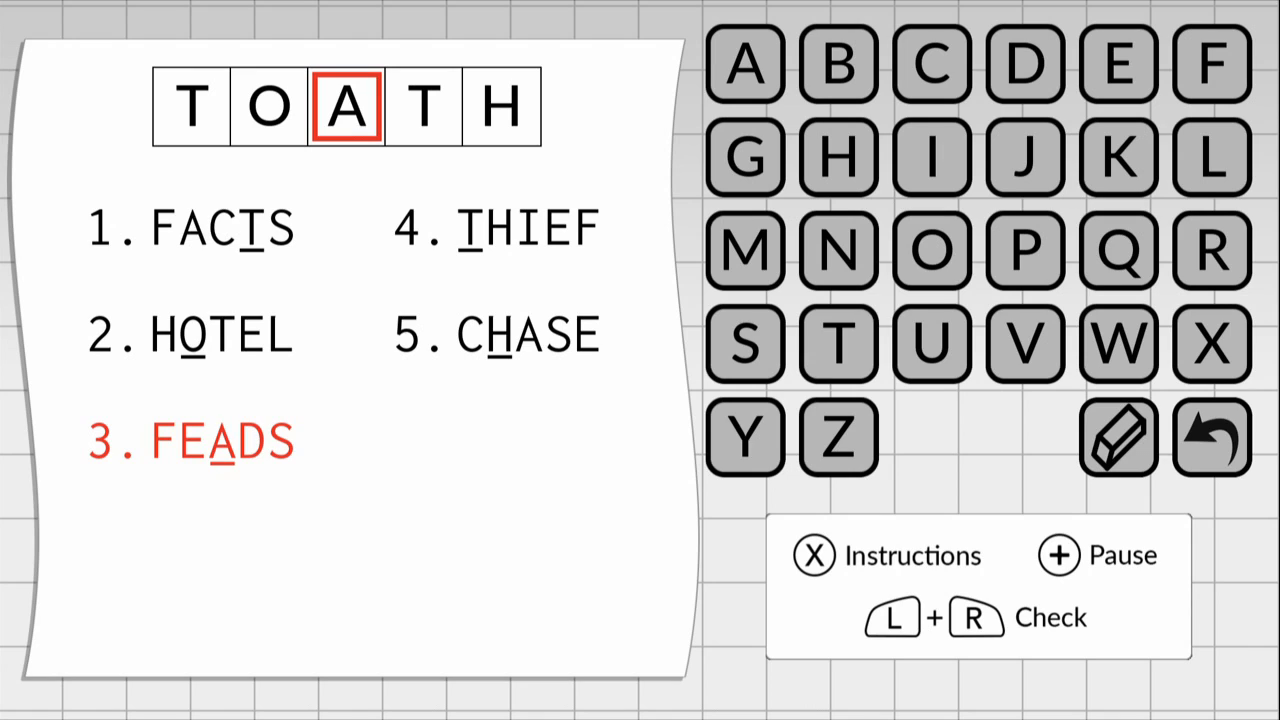
{"action": "left_click", "coordinate": [838, 63]}
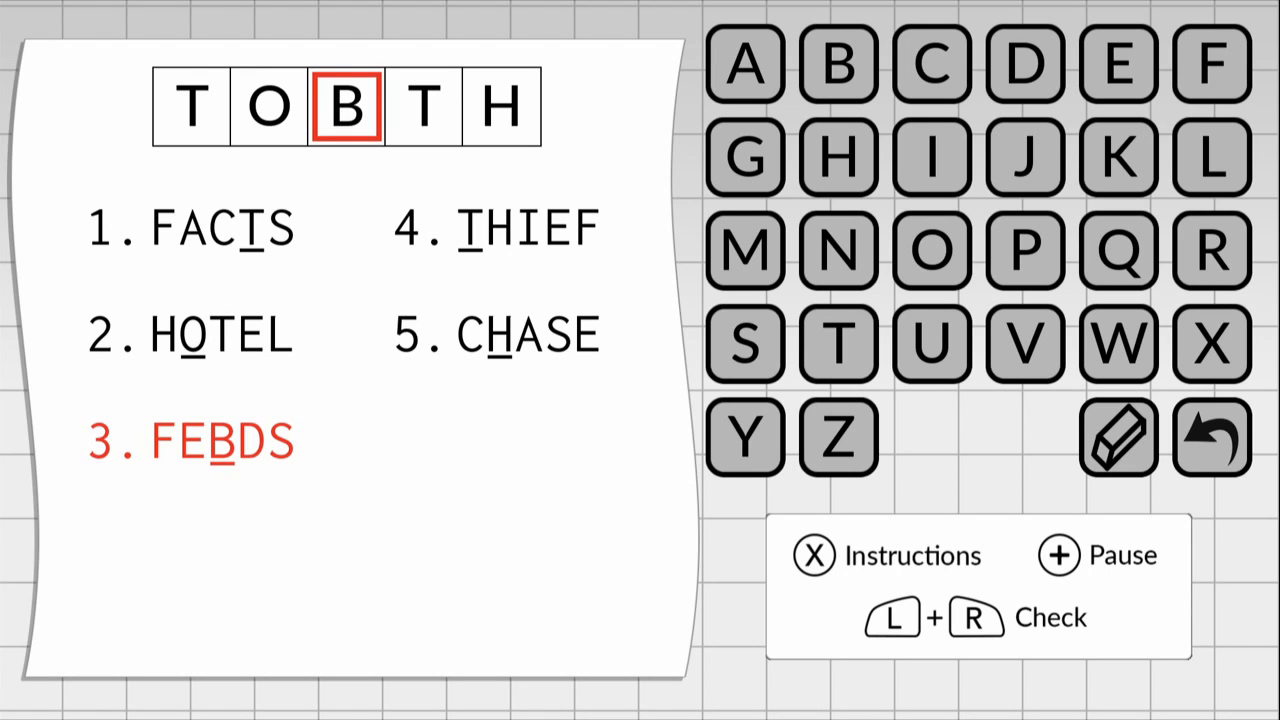
{"action": "left_click", "coordinate": [1117, 63]}
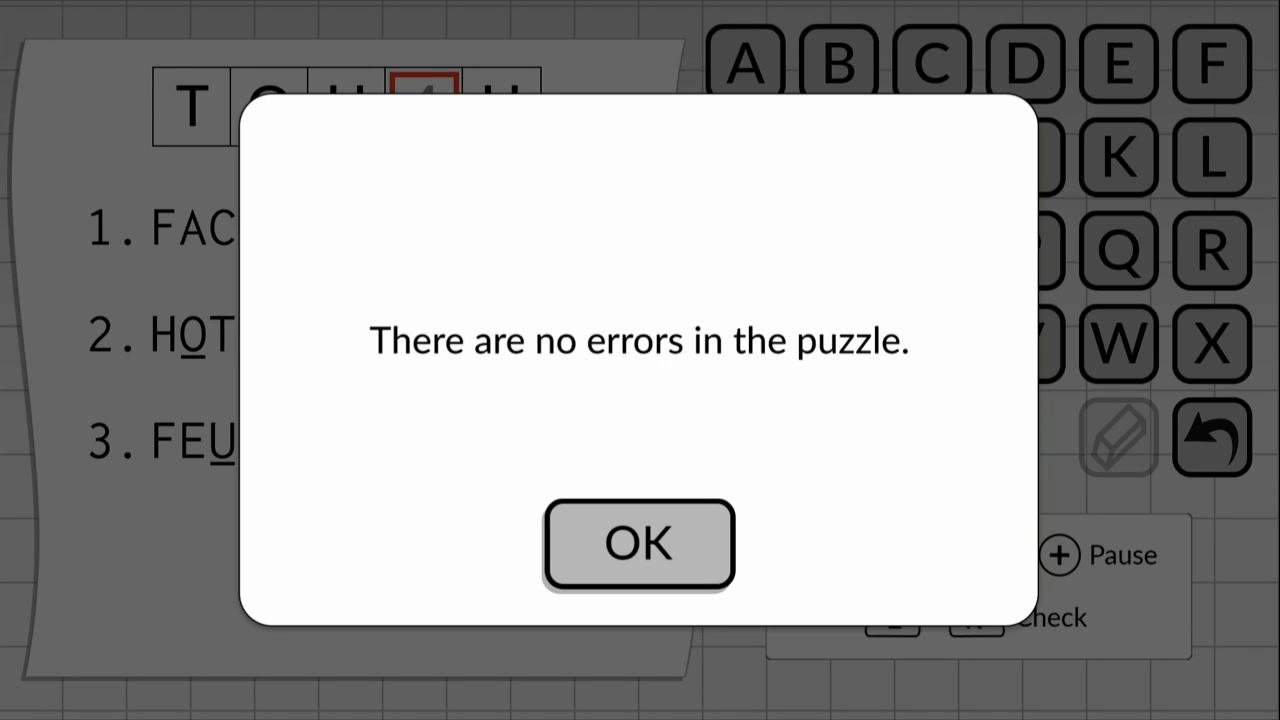
{"action": "left_click", "coordinate": [638, 543]}
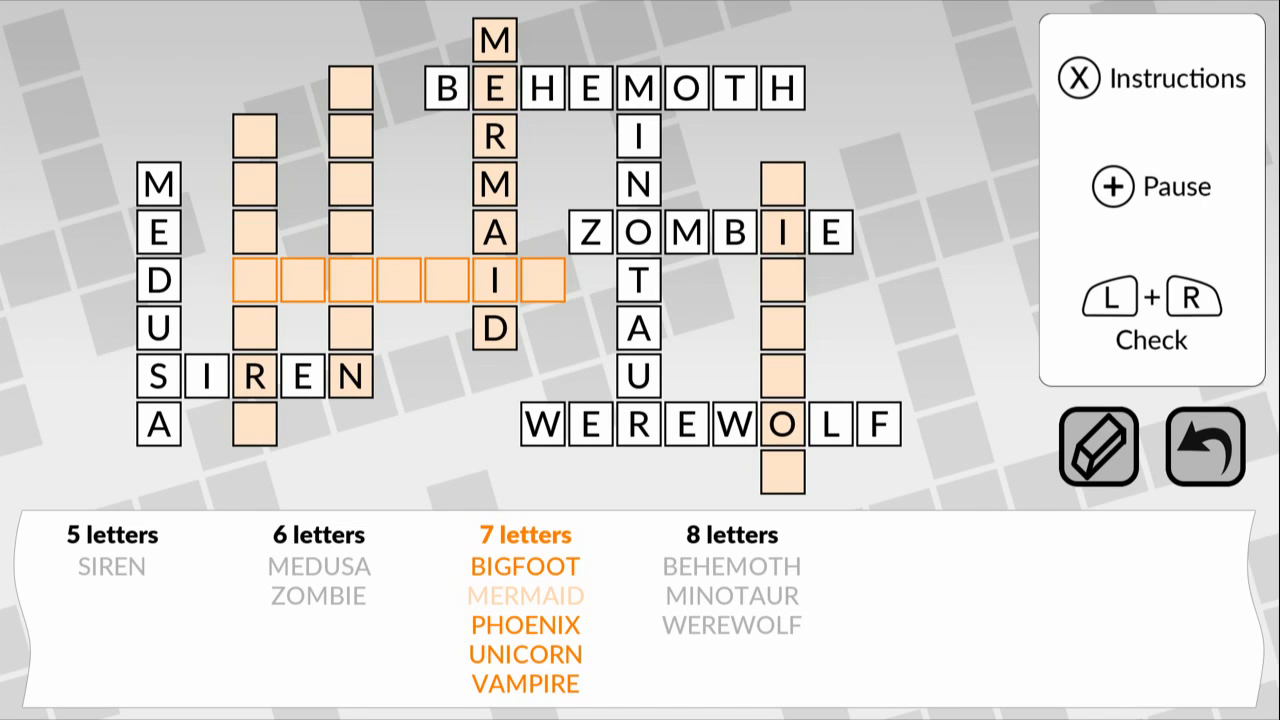
- Type PHOENIX into a seven-letter slot of the monster grid
{"action": "type", "text": "PHOENIX"}
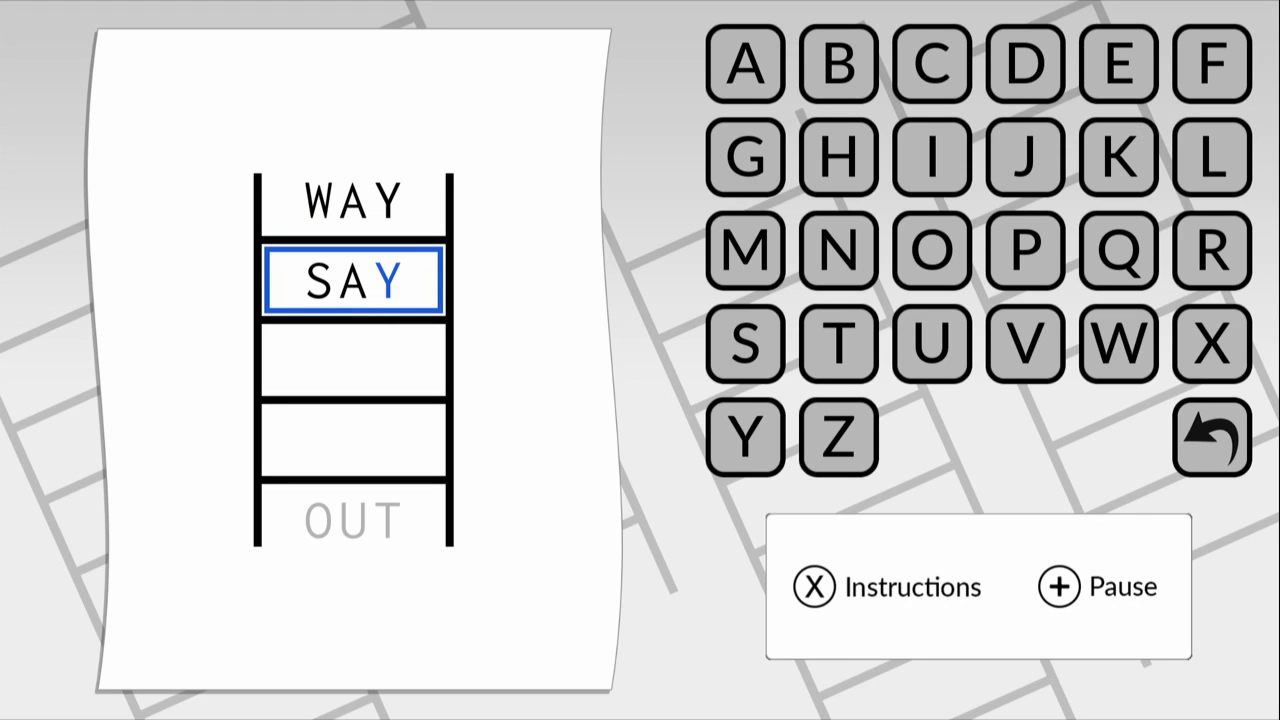
- Enter the ladder rungs after SAY, building SAT and the next word toward OUT
{"action": "left_click", "coordinate": [838, 343]}
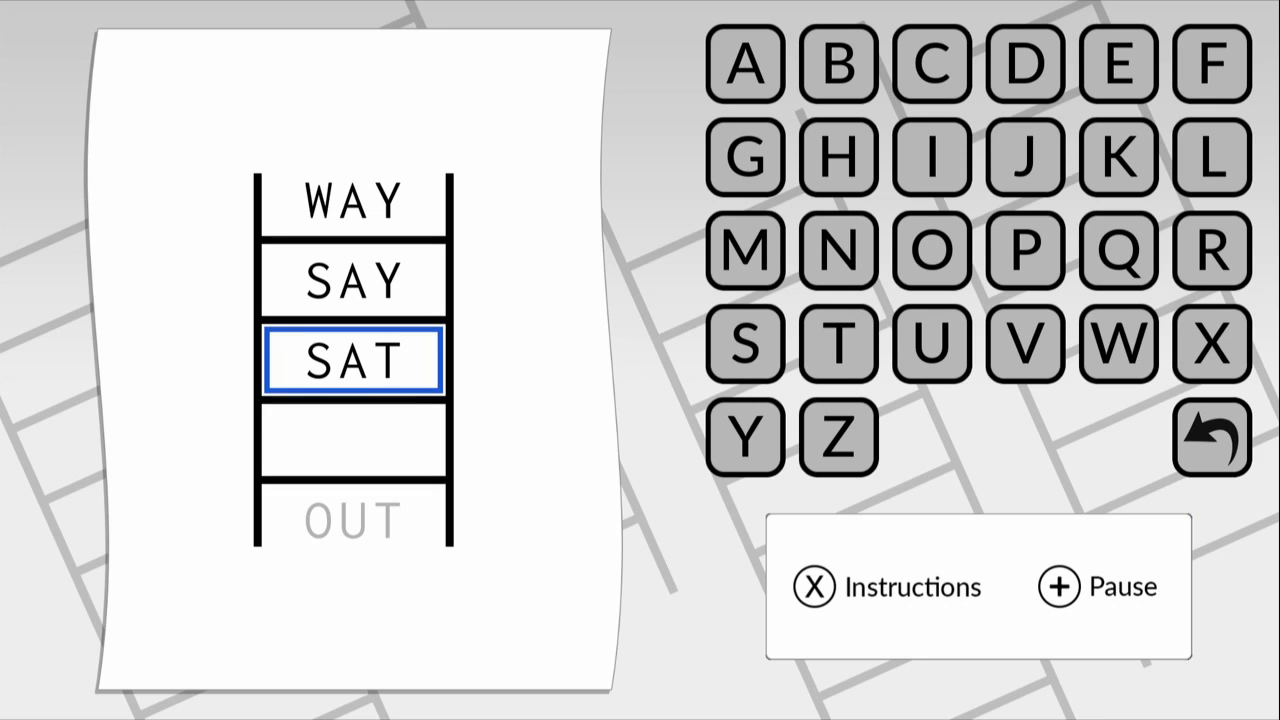
{"action": "left_click", "coordinate": [931, 250]}
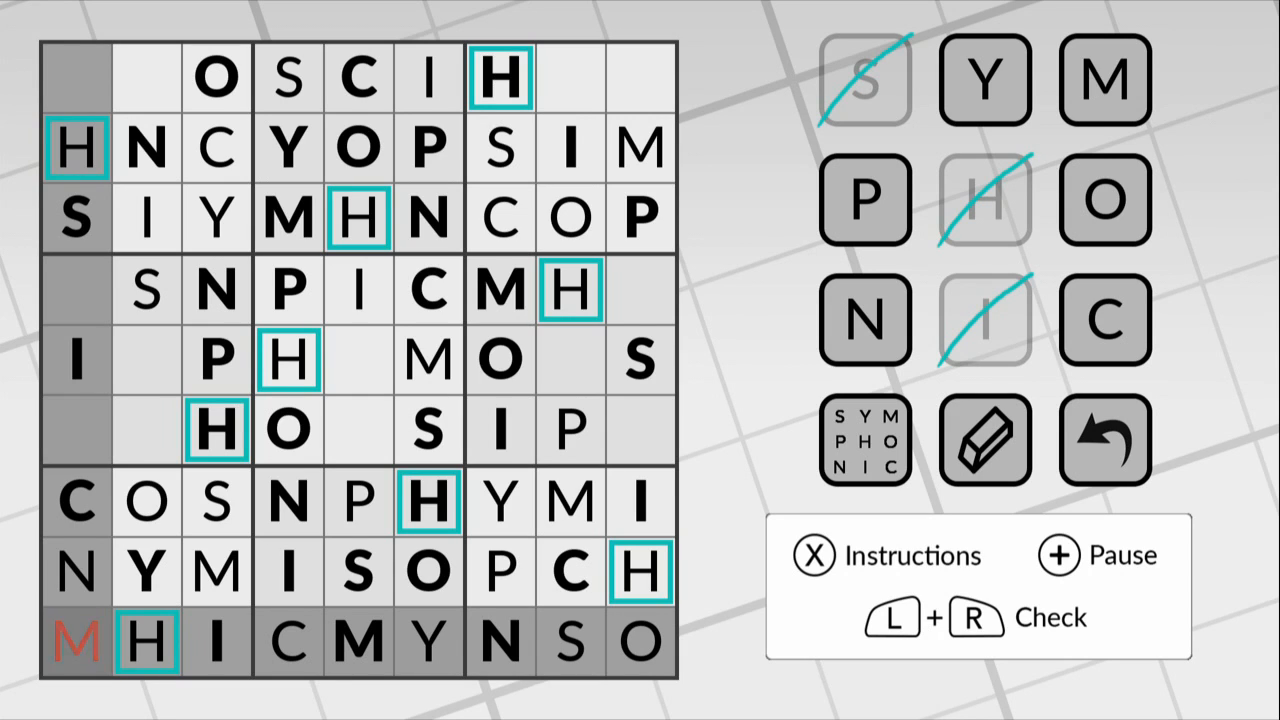
- Place a letter in the bottom-left cell of the SYMPHONIC sudoku
{"action": "left_click", "coordinate": [75, 643]}
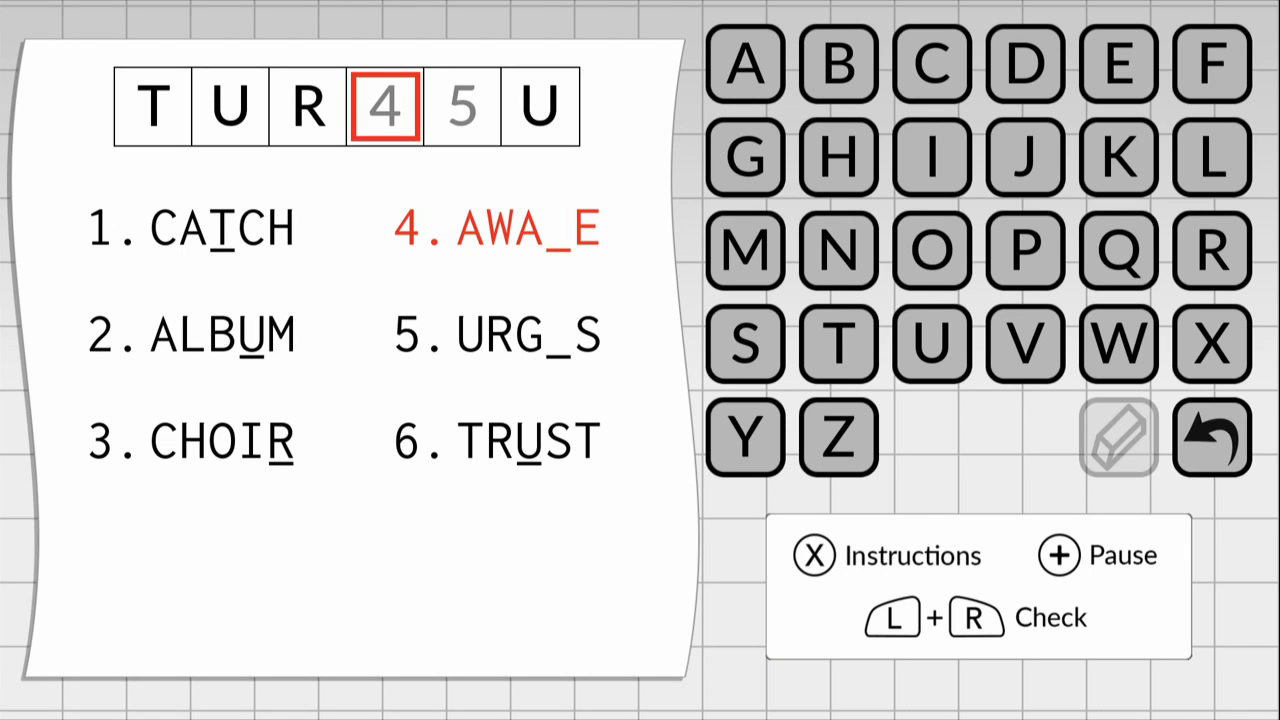
- Fill the missing letter in AWA_E
{"action": "left_click", "coordinate": [1117, 158]}
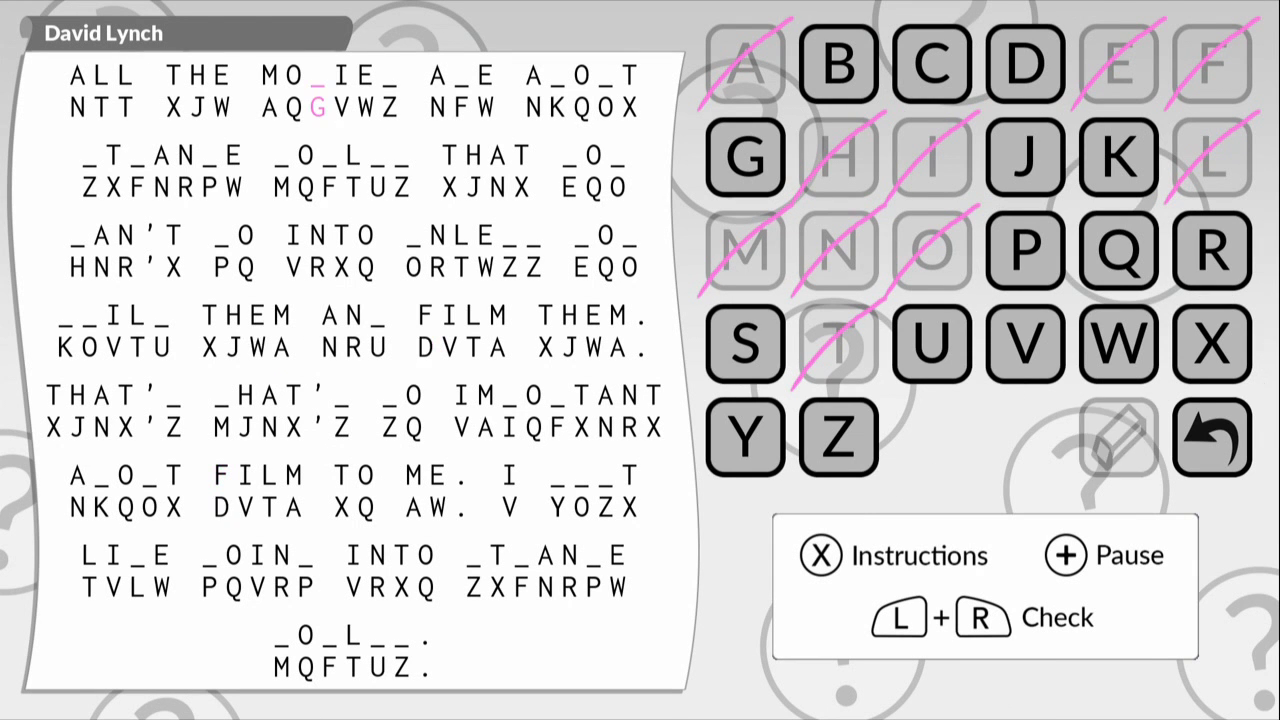
- Decode the blank in MO_IE_ as V
{"action": "left_click", "coordinate": [1024, 343]}
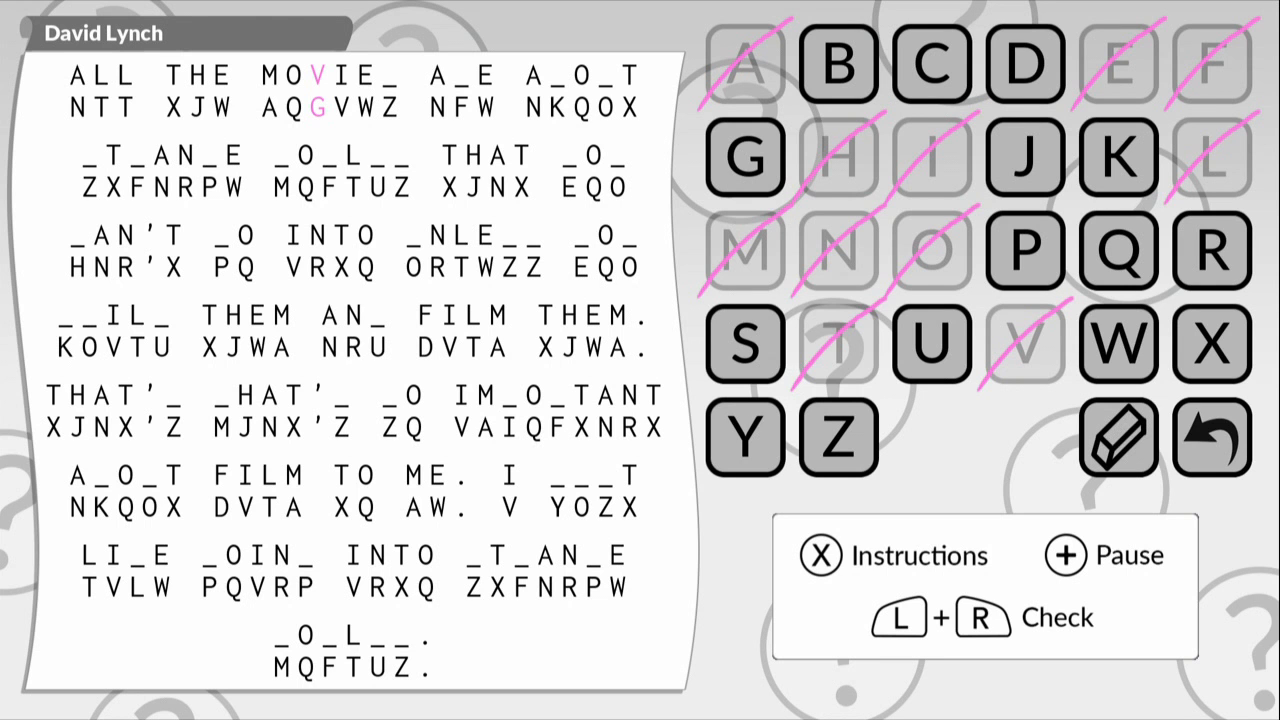